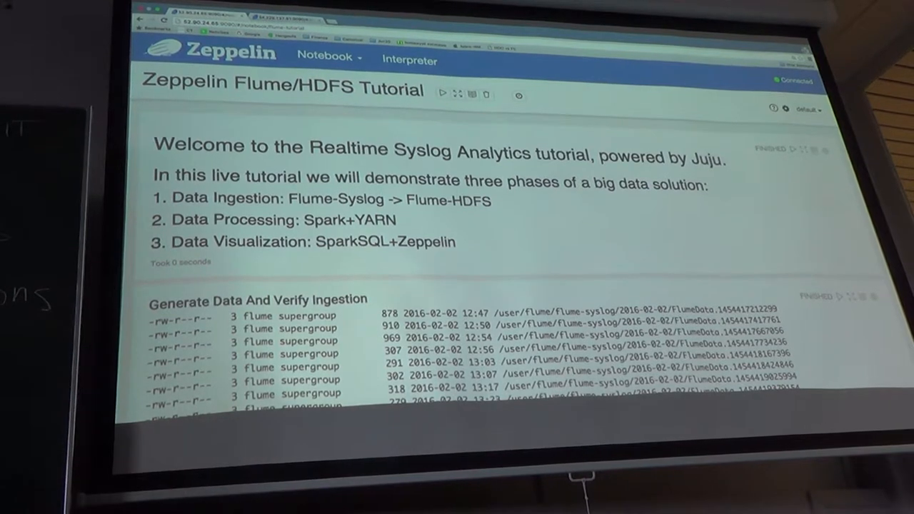
# Scroll to the HDFS syslog file listing and the Scala paragraph counting 71 sshd events
pyautogui.scroll(-3)
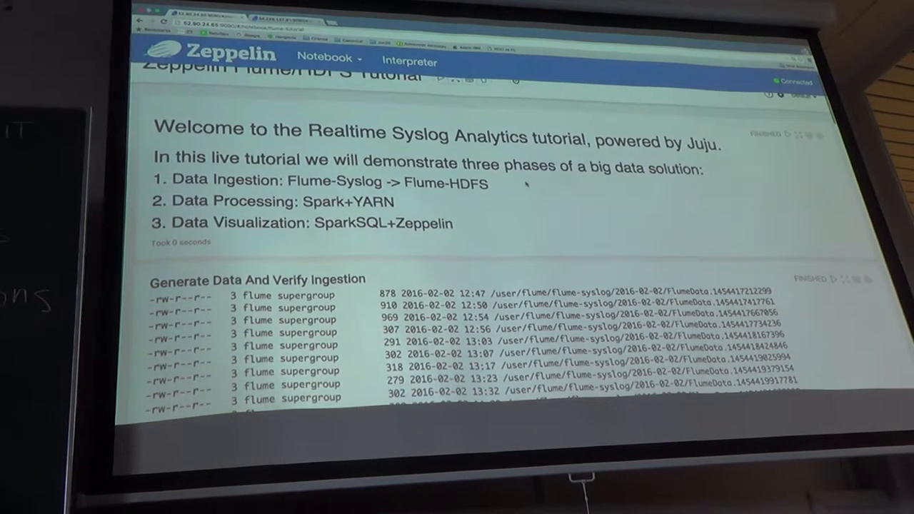
pyautogui.scroll(-3)
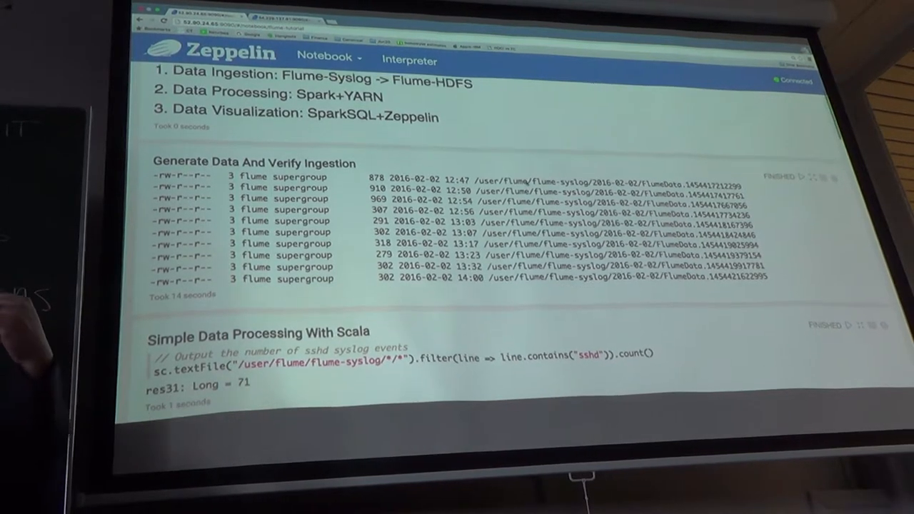
pyautogui.scroll(-3)
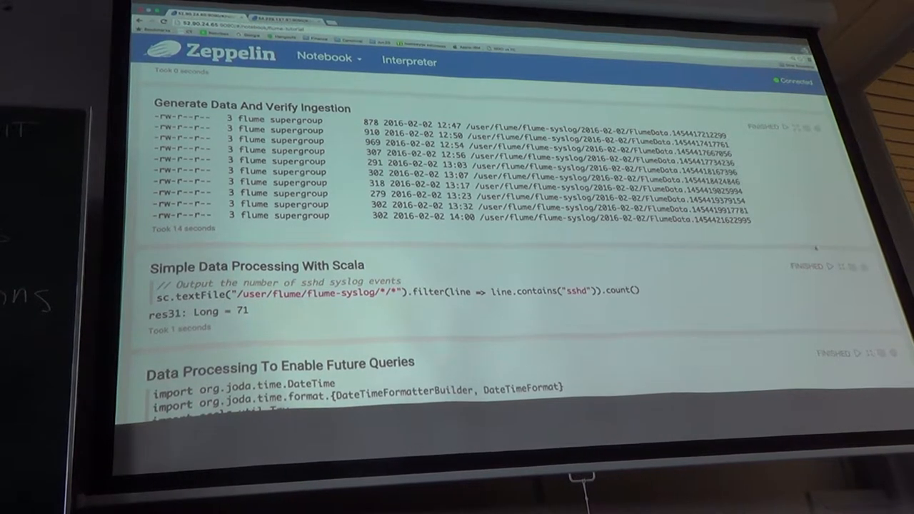
# Rerun the Scala sshd event count to get 10710, then reveal the syslog temp-table registration paragraph
pyautogui.click(830, 269)
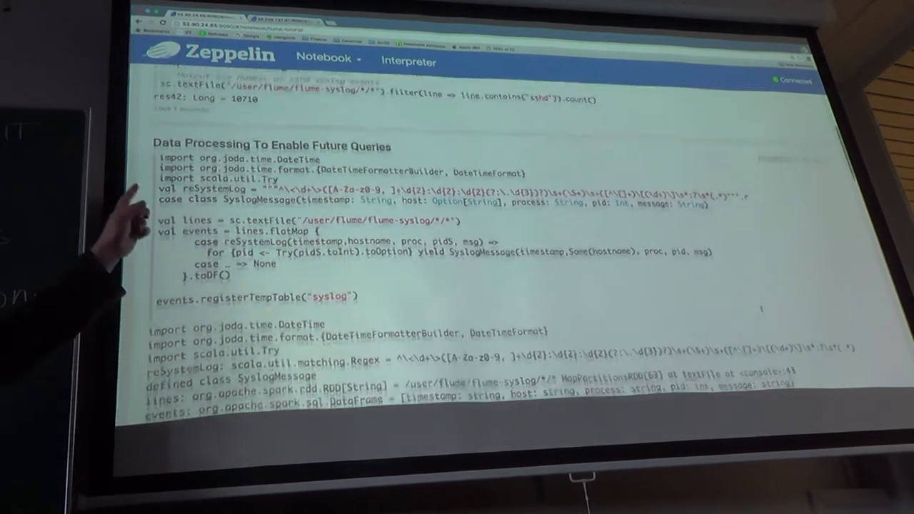
pyautogui.scroll(-3)
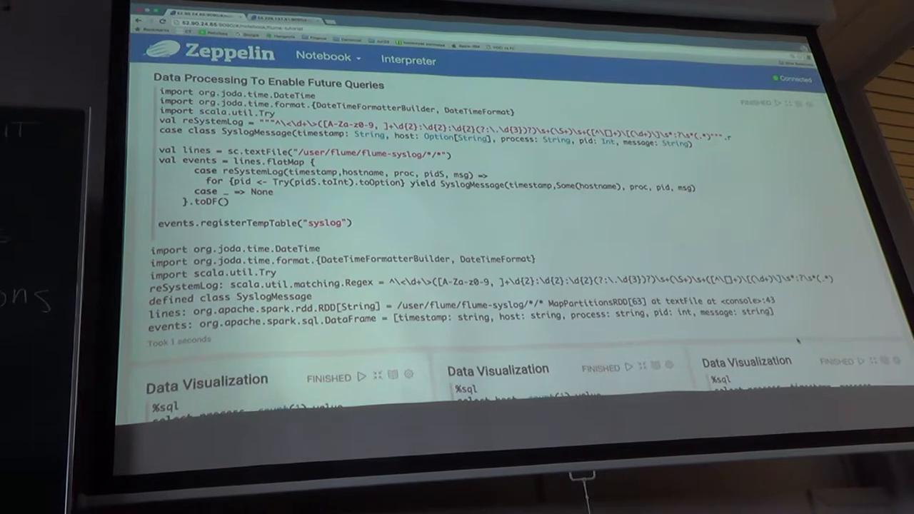
# Scroll to the SQL visualizations: CRON/sshd process pie chart, host counts with hdfs-master-0 at 23, and sshd messages
pyautogui.scroll(-3)
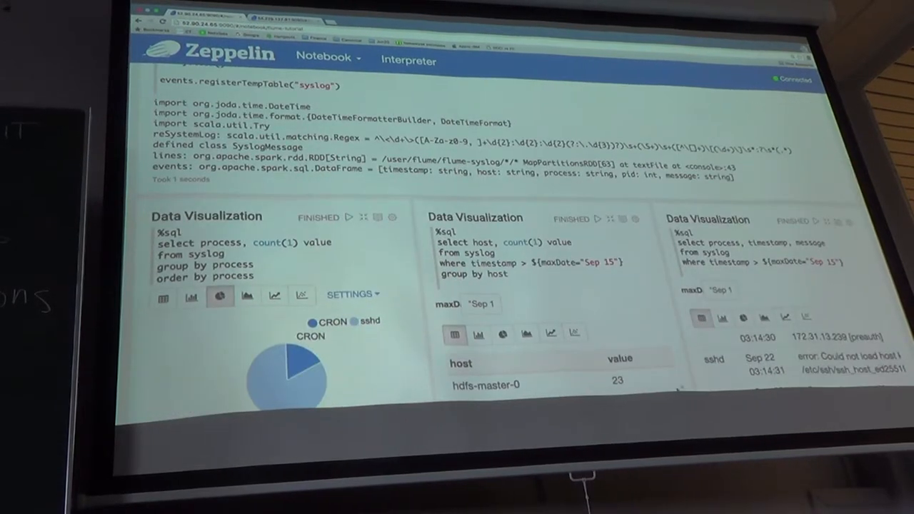
pyautogui.scroll(-3)
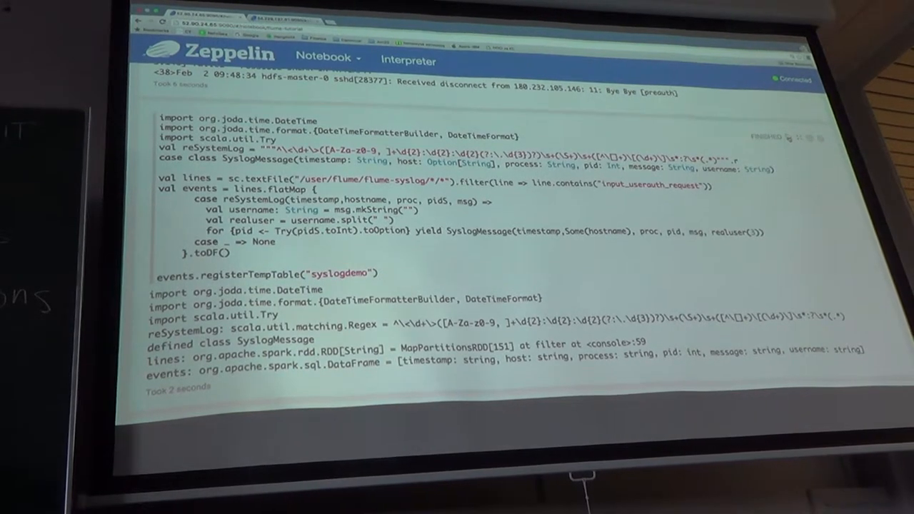
pyautogui.scroll(-3)
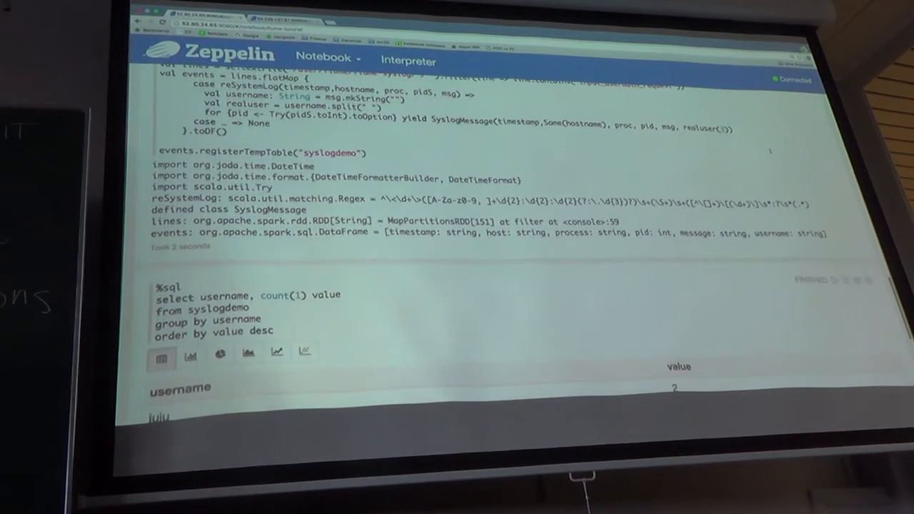
pyautogui.scroll(-3)
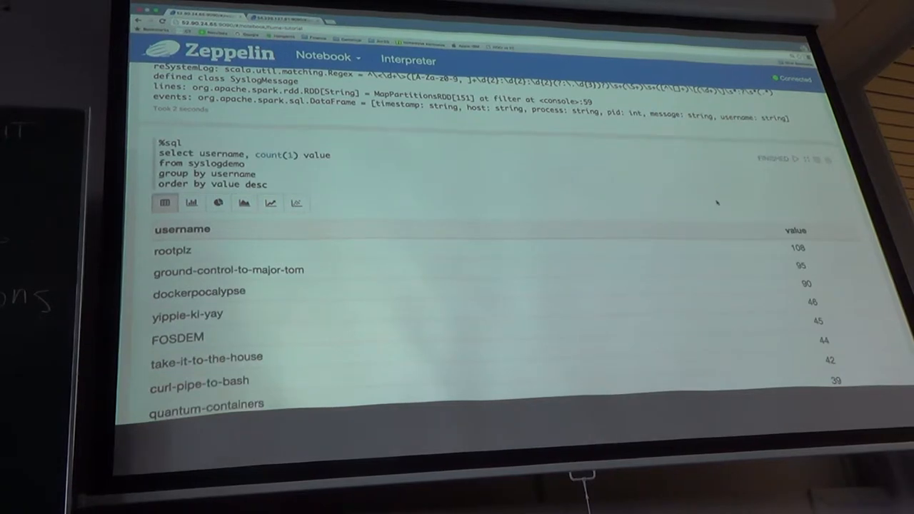
pyautogui.scroll(-3)
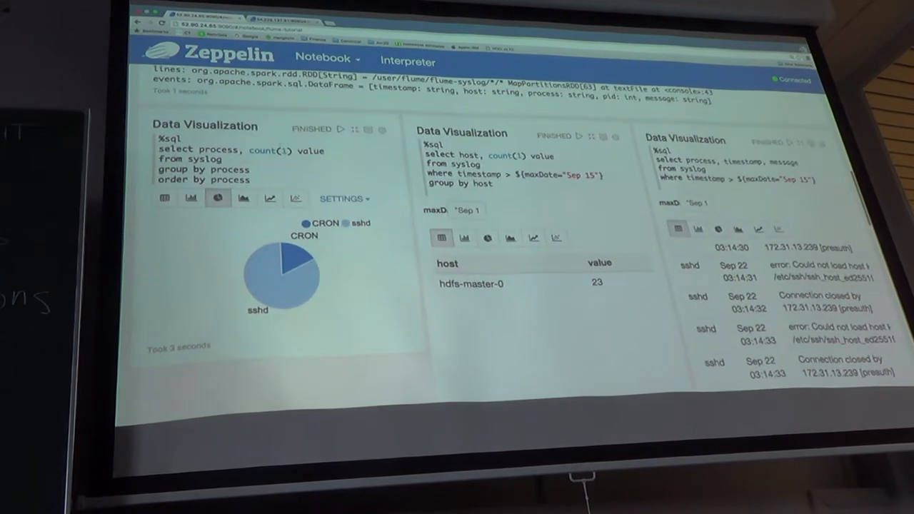
# Return to the tutorial notebook's welcome introduction listing the ingestion, processing and visualization phases
pyautogui.click(341, 128)
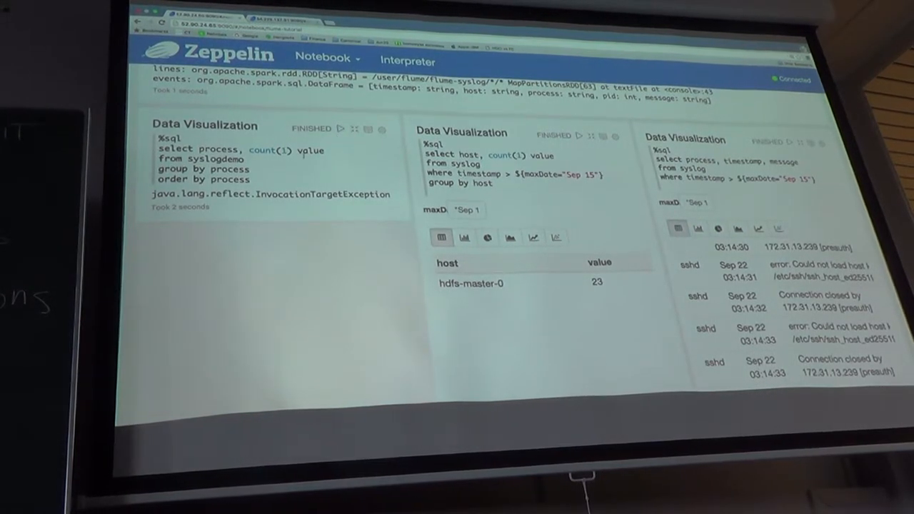
pyautogui.scroll(-3)
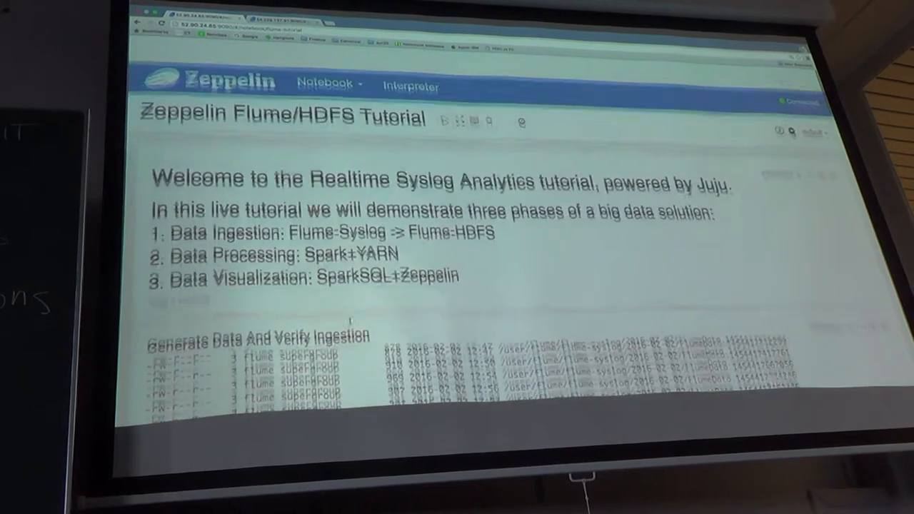
# Show the Interpreters page with spark properties such as master yarn-client and executor memory 512m
pyautogui.click(411, 86)
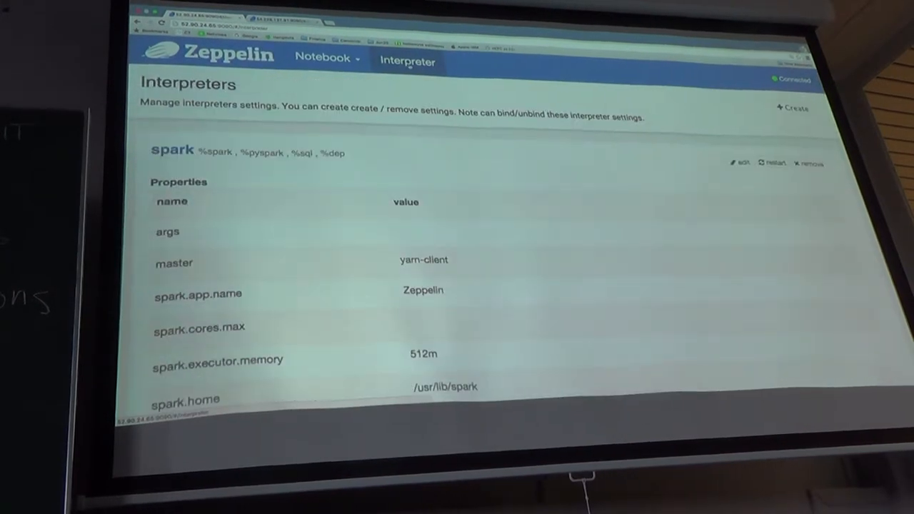
pyautogui.moveTo(542, 248)
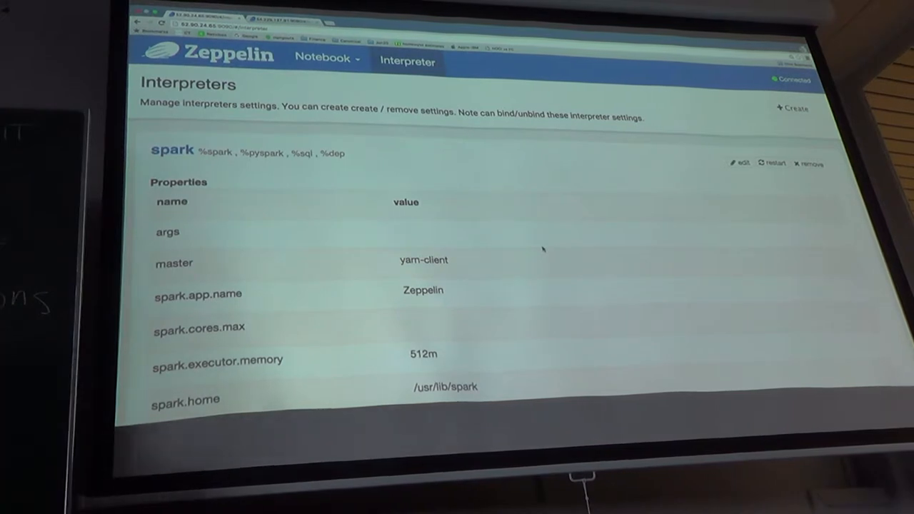
pyautogui.moveTo(531, 239)
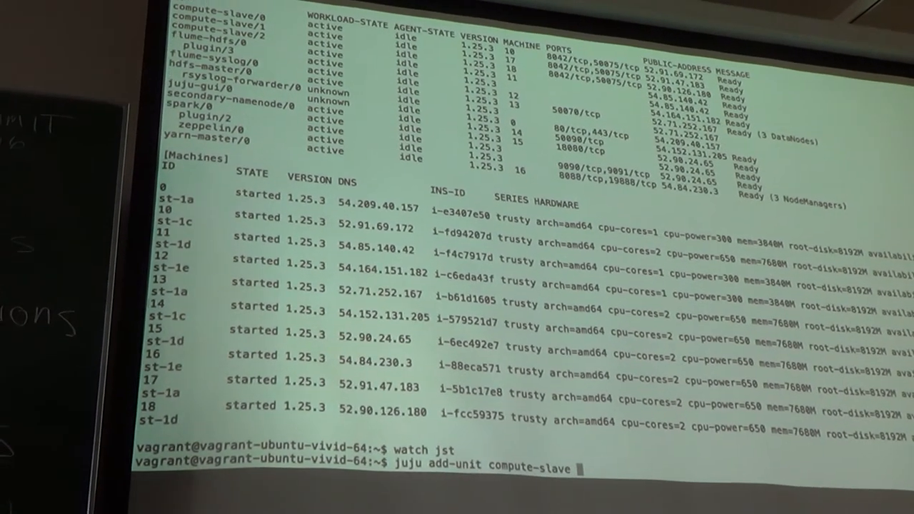
# Complete the shell command as 'juju add-unit compute-slave -n 50'
pyautogui.write('-n 50')
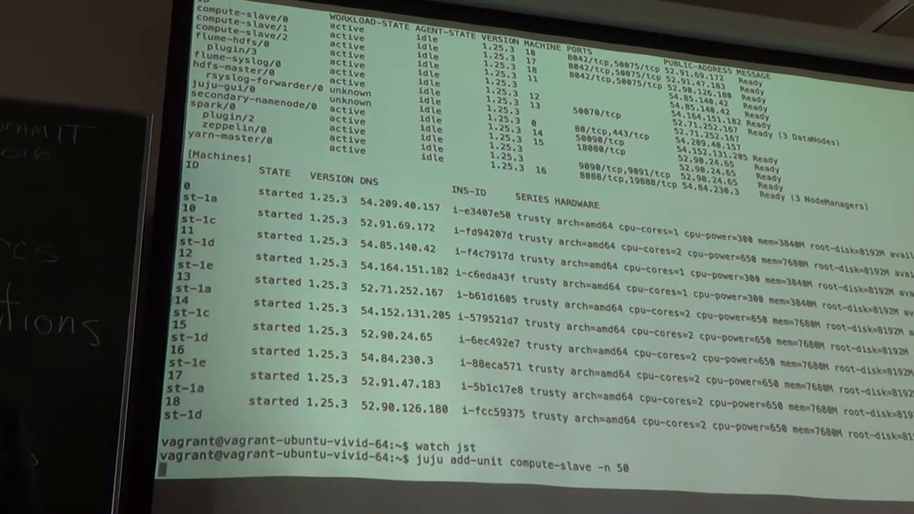